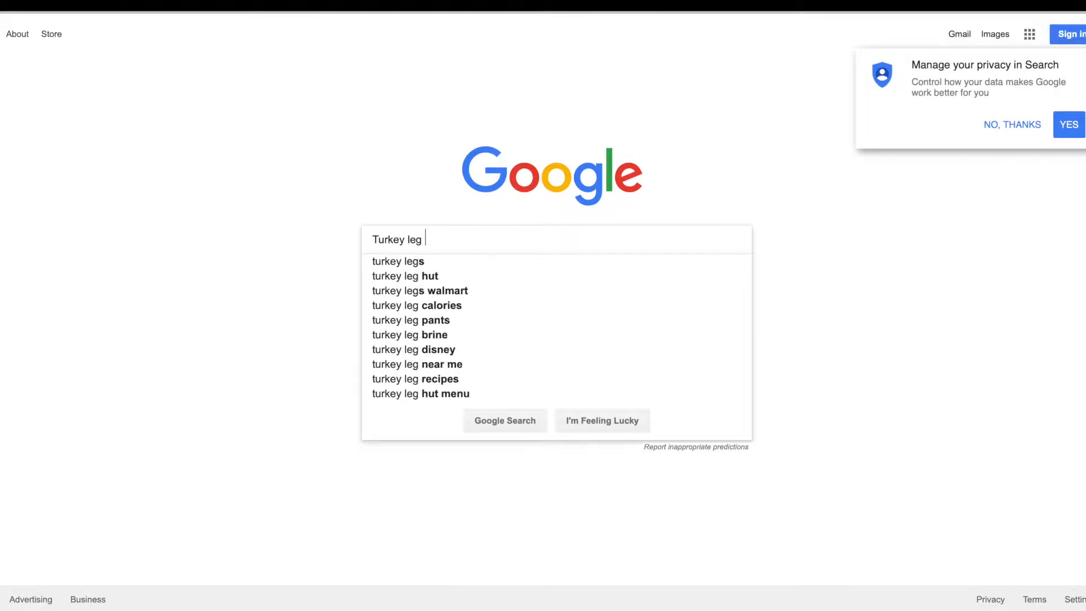
- Search Google Images for turkey leg coloring pages and save a drumstick outline to Desktop
text(coloring page)
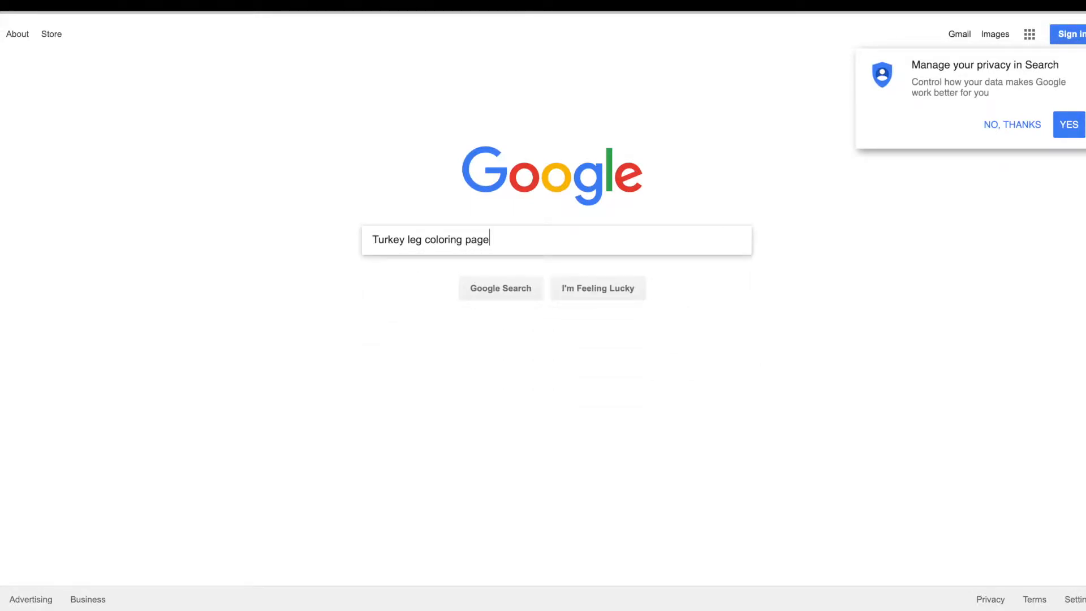
click(500, 288)
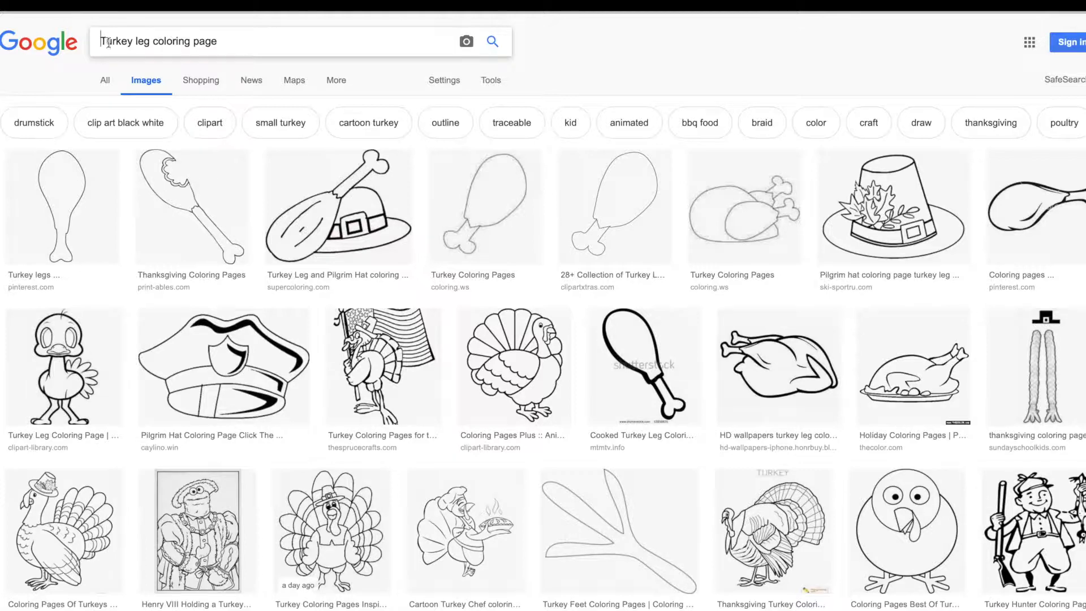
text(free)
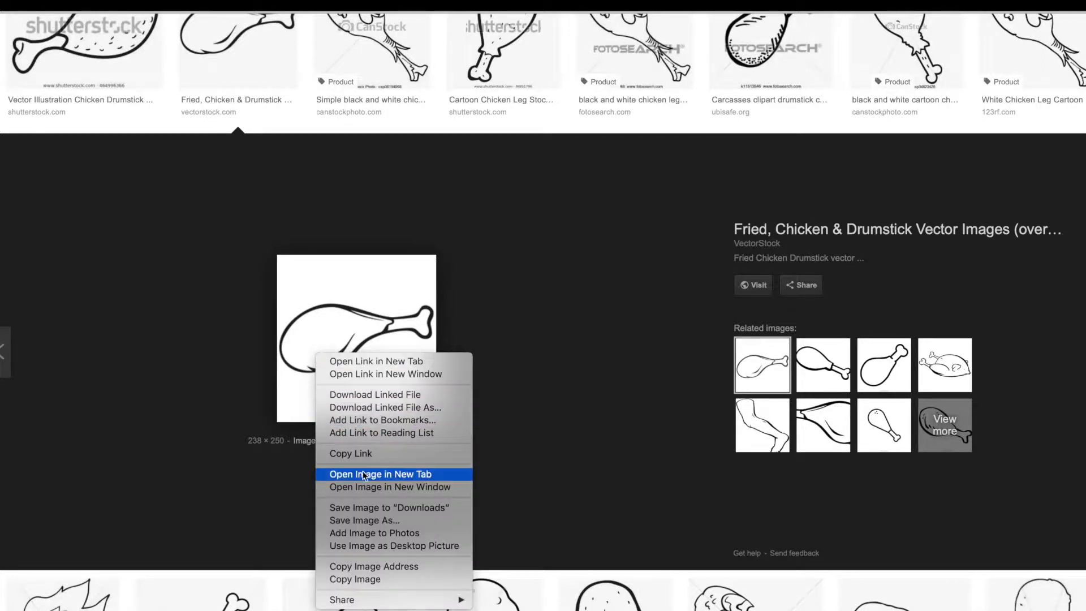
click(380, 474)
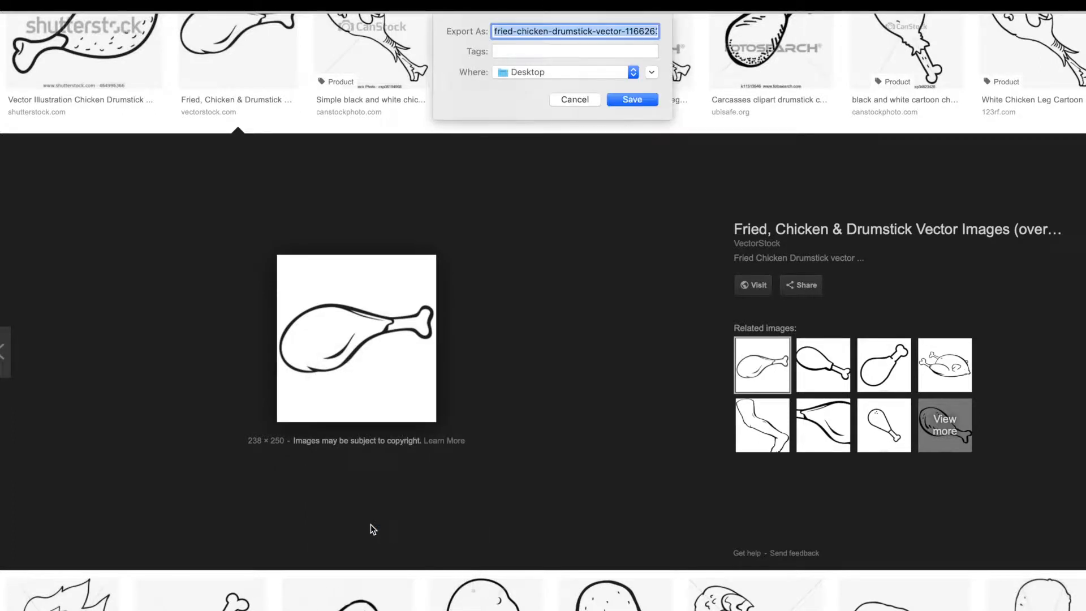
text(Turkey)
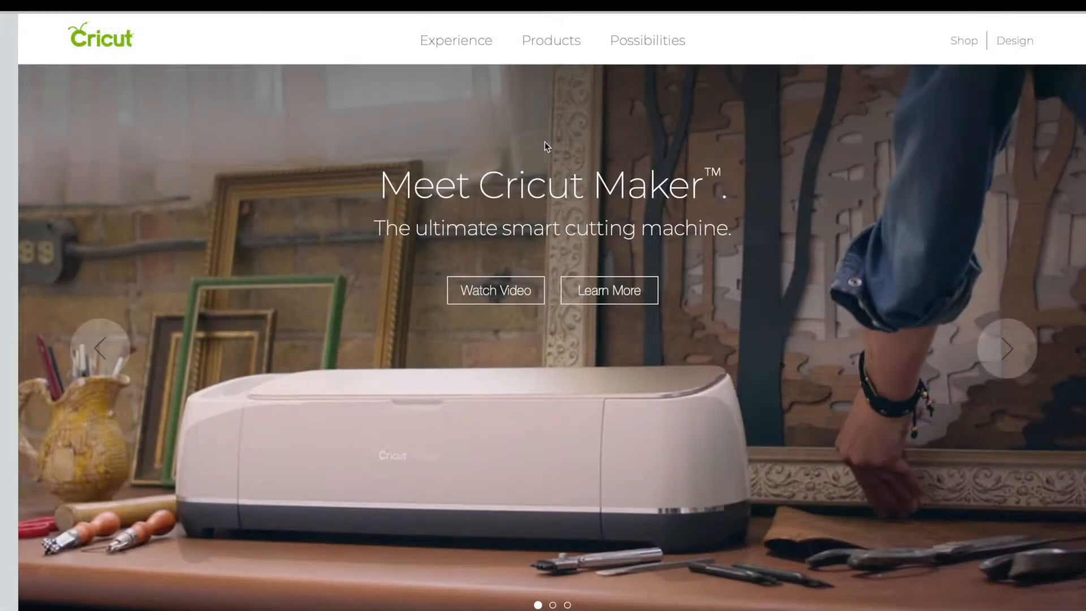
mouse_move(844, 58)
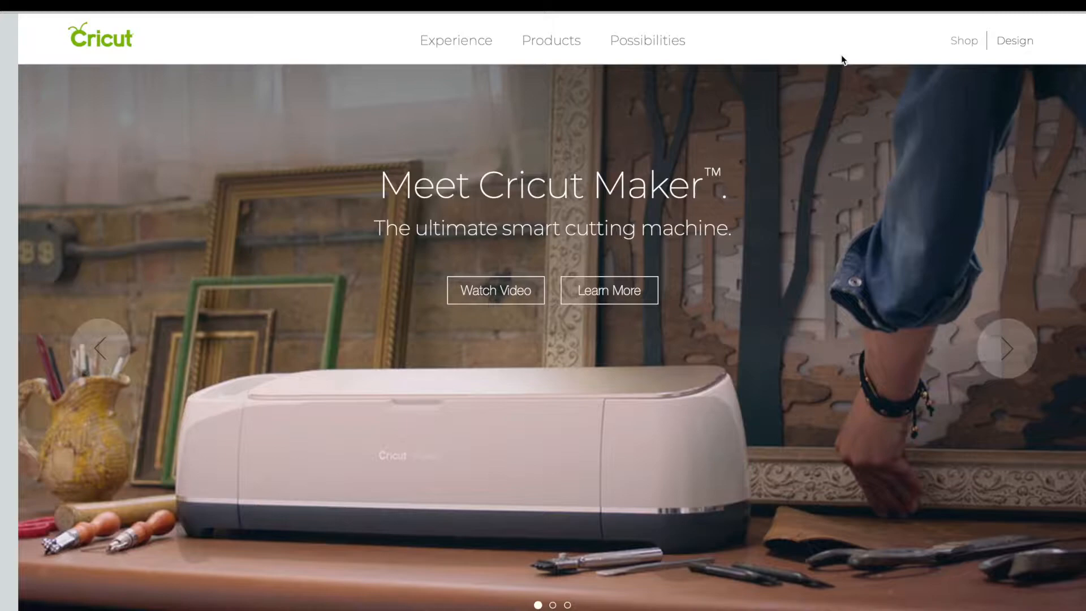
- Open Design Space from the Cricut site and start a new blank project
click(1014, 40)
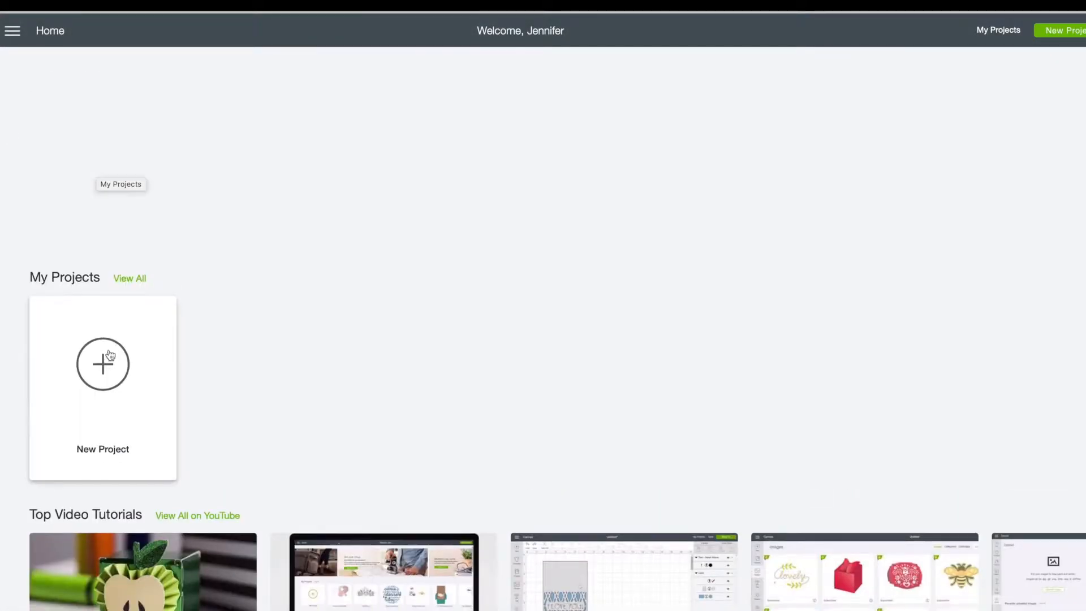
click(102, 364)
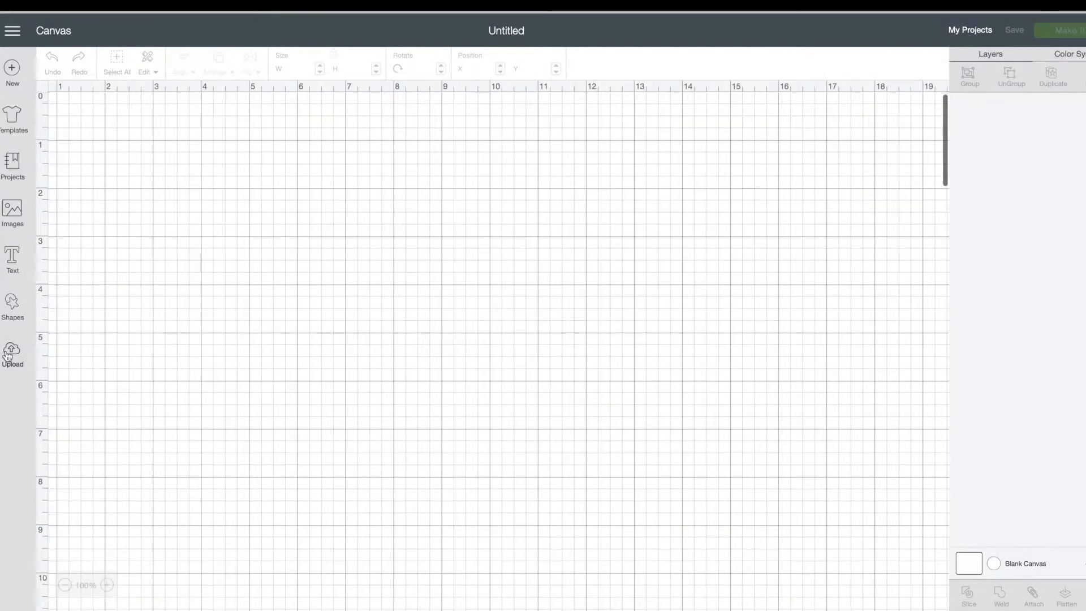
- Upload the saved drumstick file as a Simple image
click(13, 348)
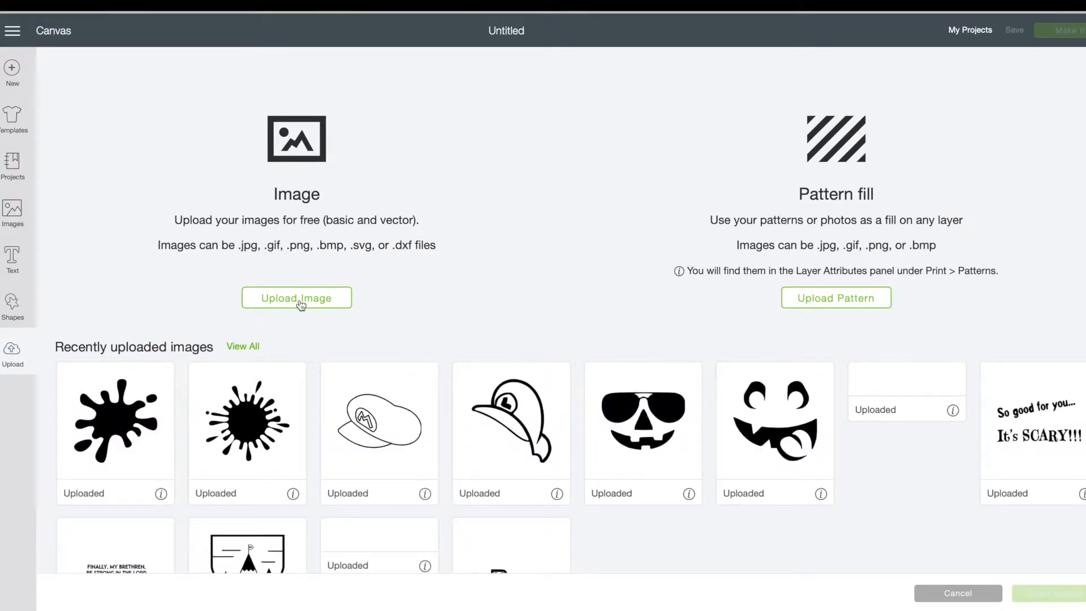
click(296, 298)
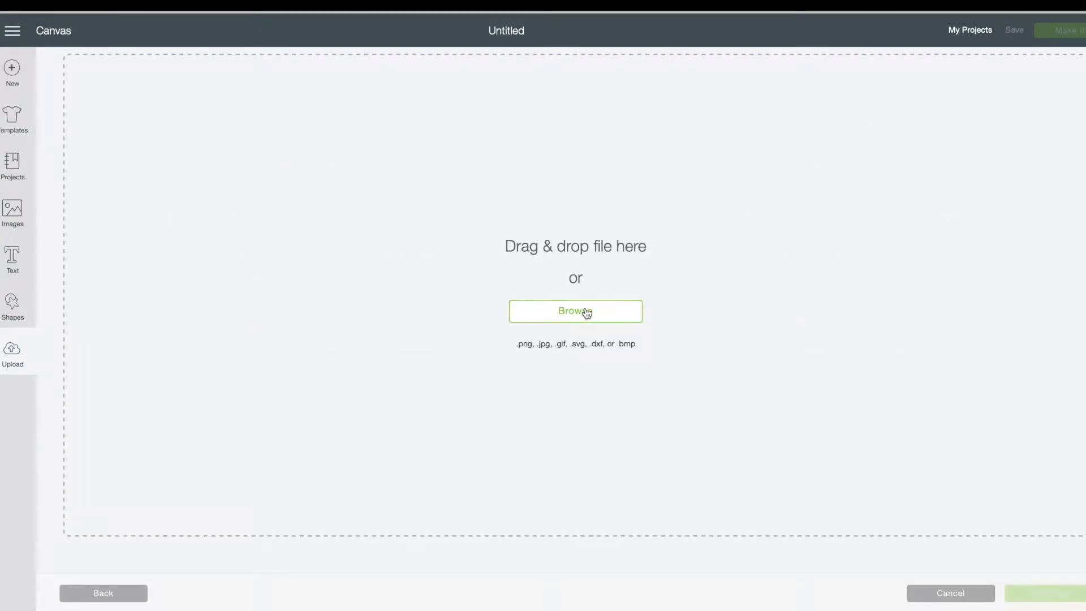
click(575, 311)
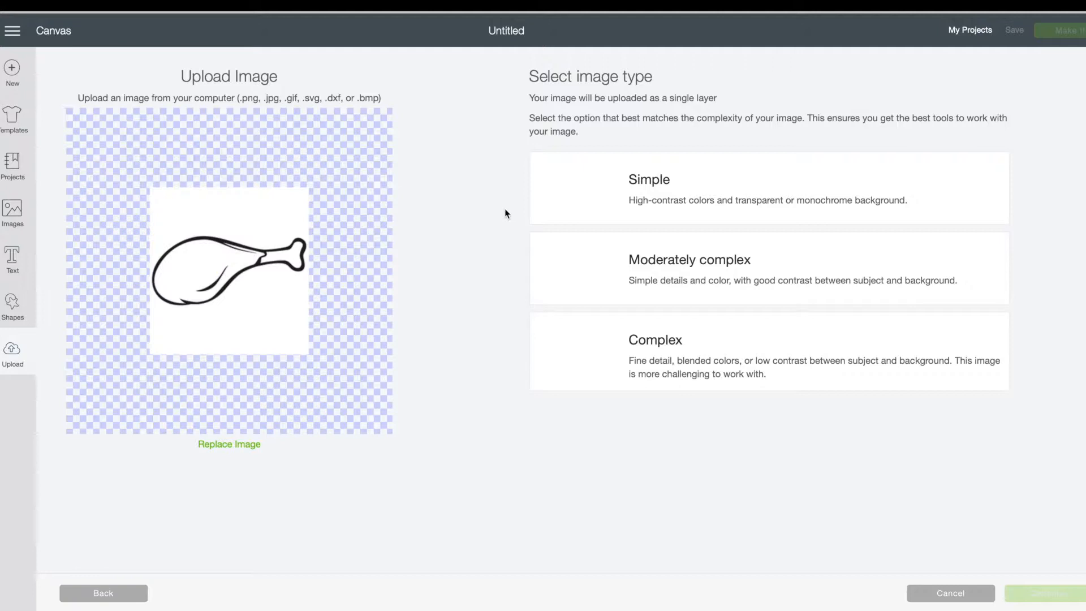
click(761, 188)
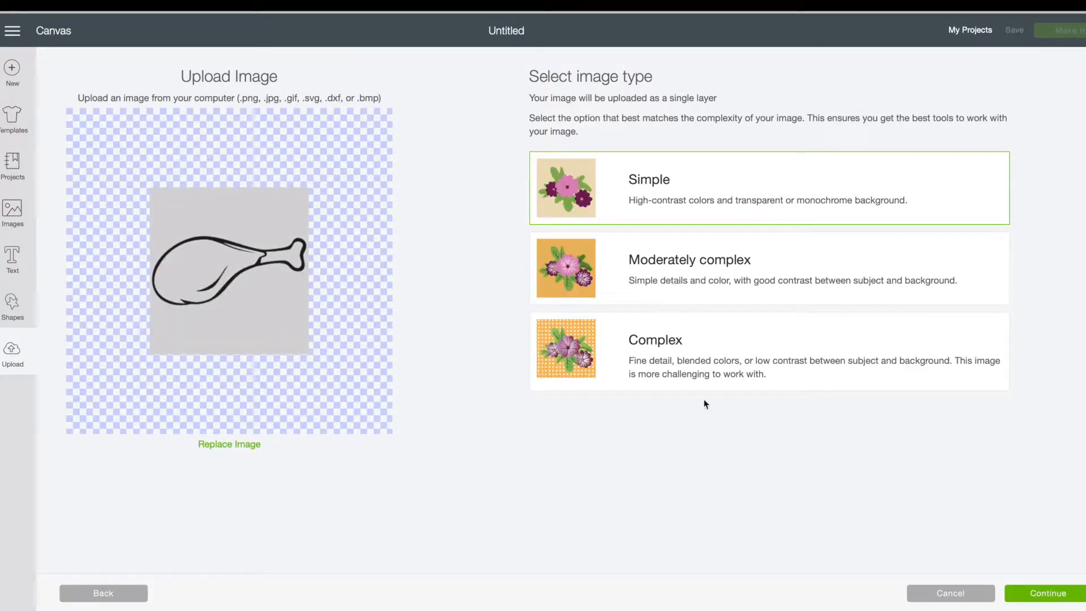
click(1046, 593)
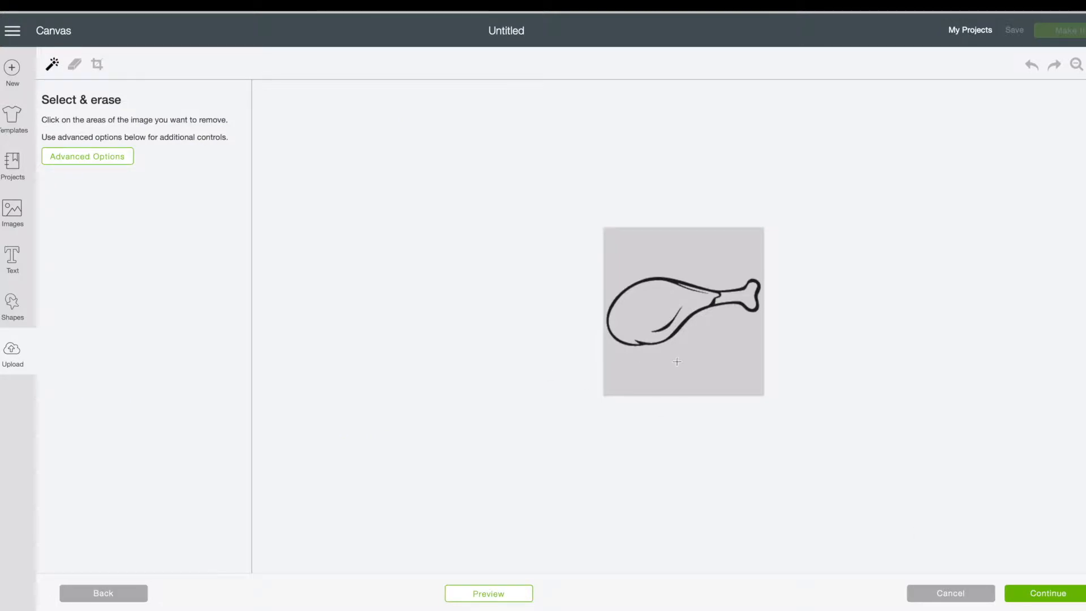
- Erase the grey background around the drumstick and inside the bone
click(677, 361)
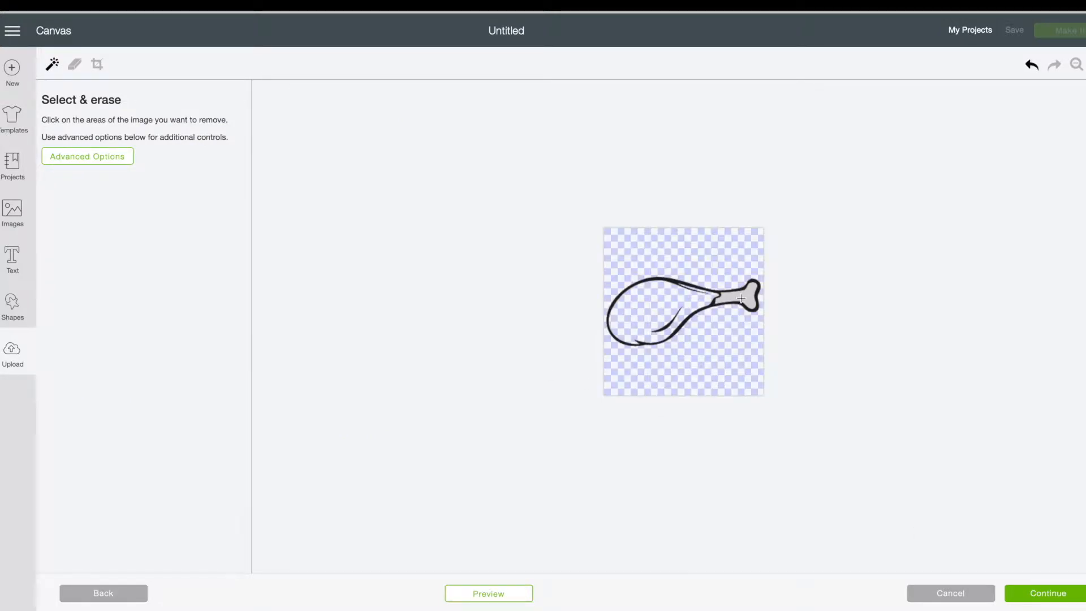
click(737, 299)
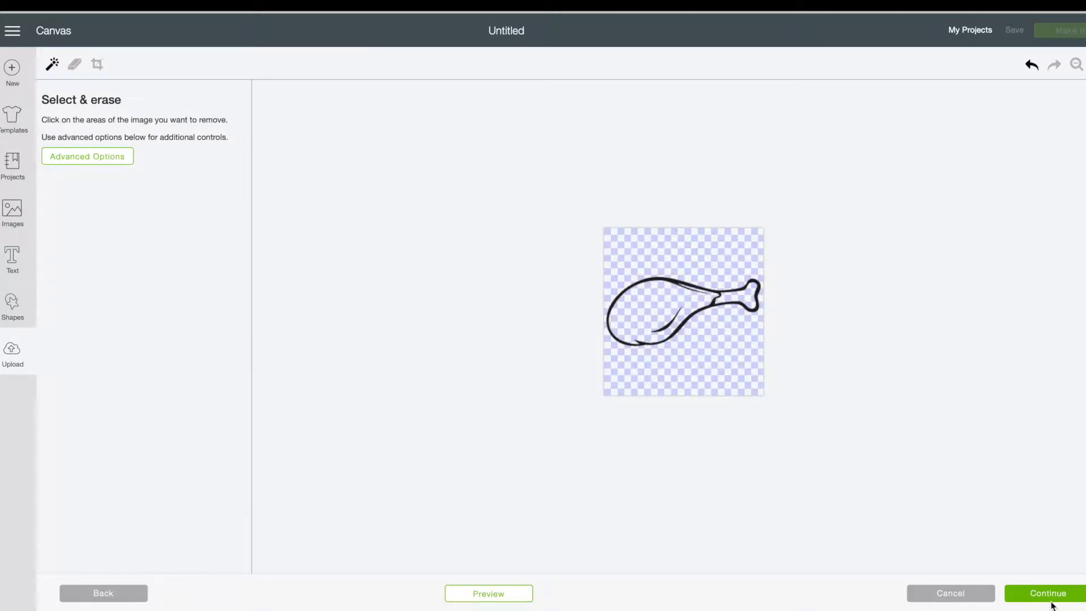
click(1045, 593)
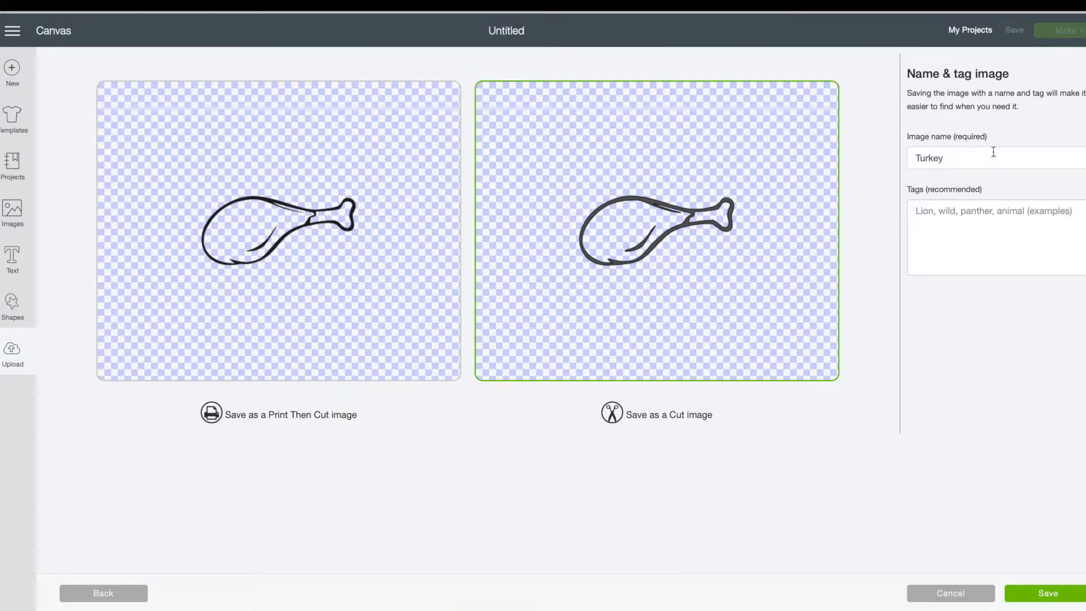
- Save the drumstick as a cut image named and tagged 'Turkey Leg', then insert it
text(Leg)
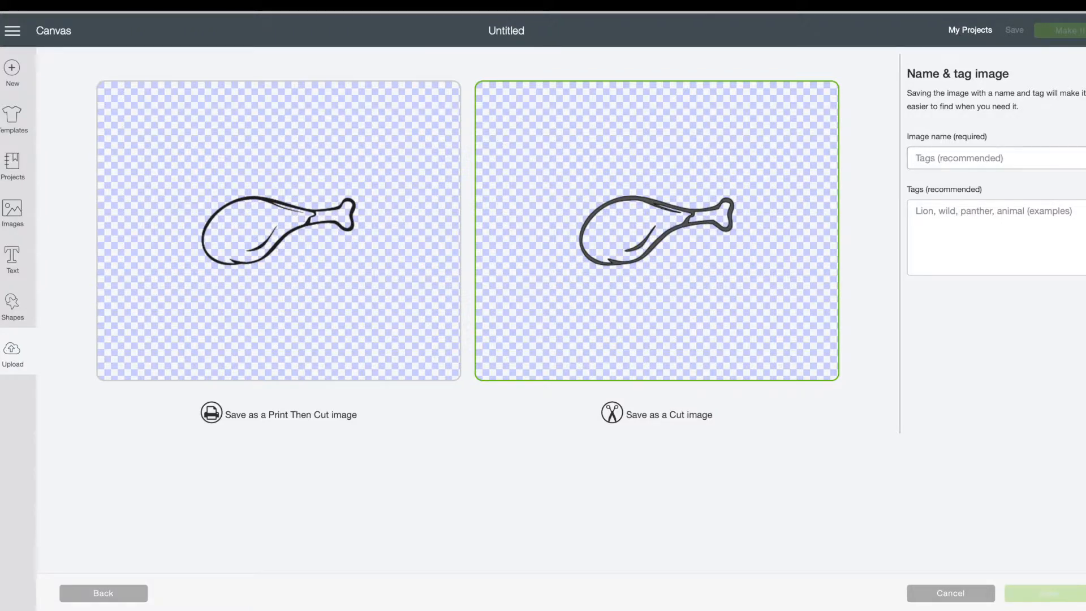
text(Turkey Leg)
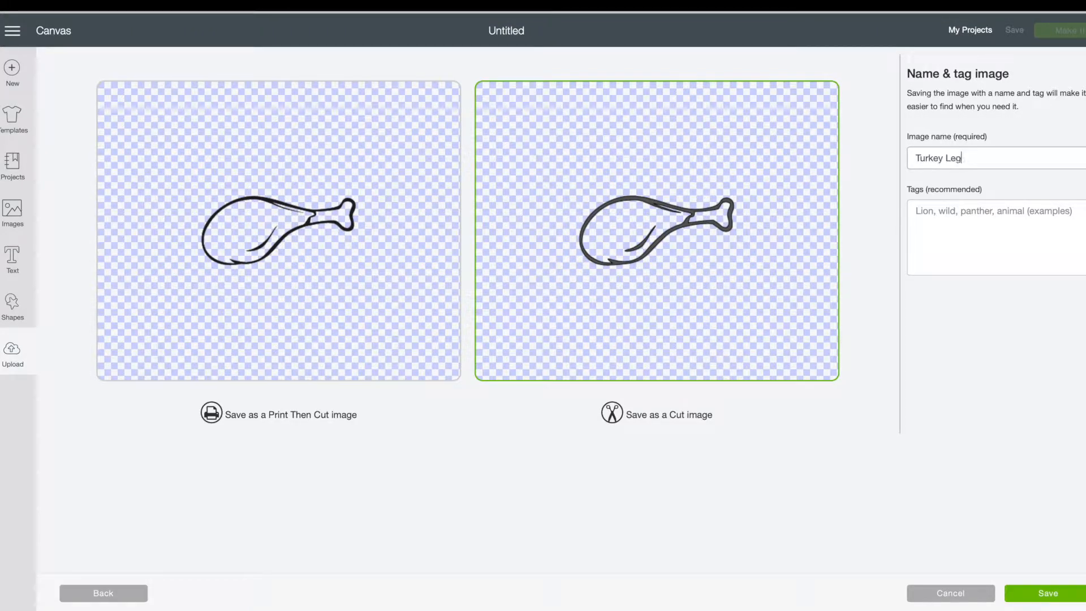
text(Turkey)
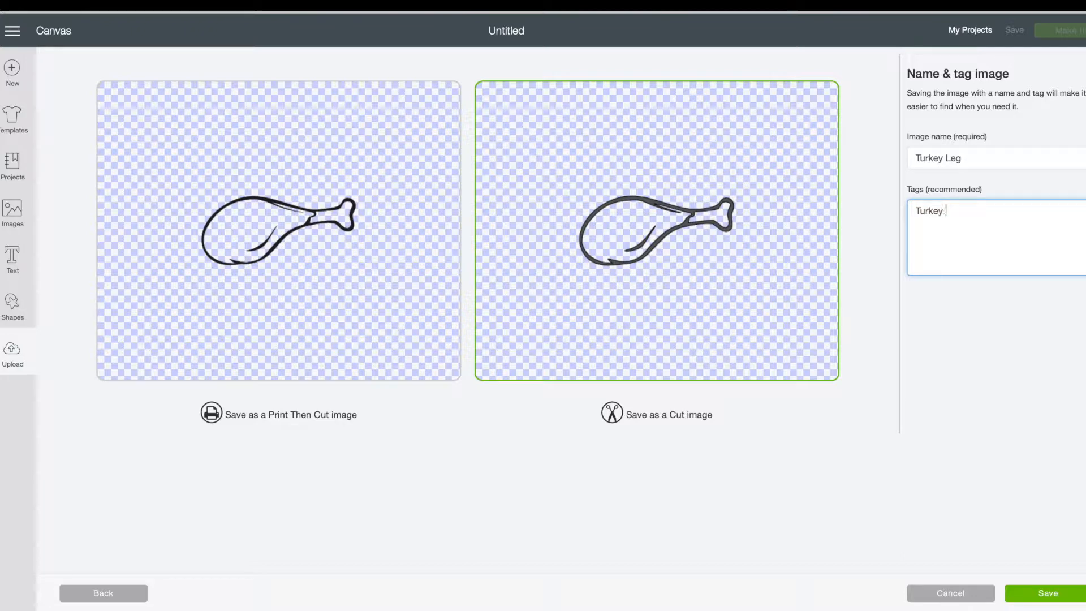
text(Leg)
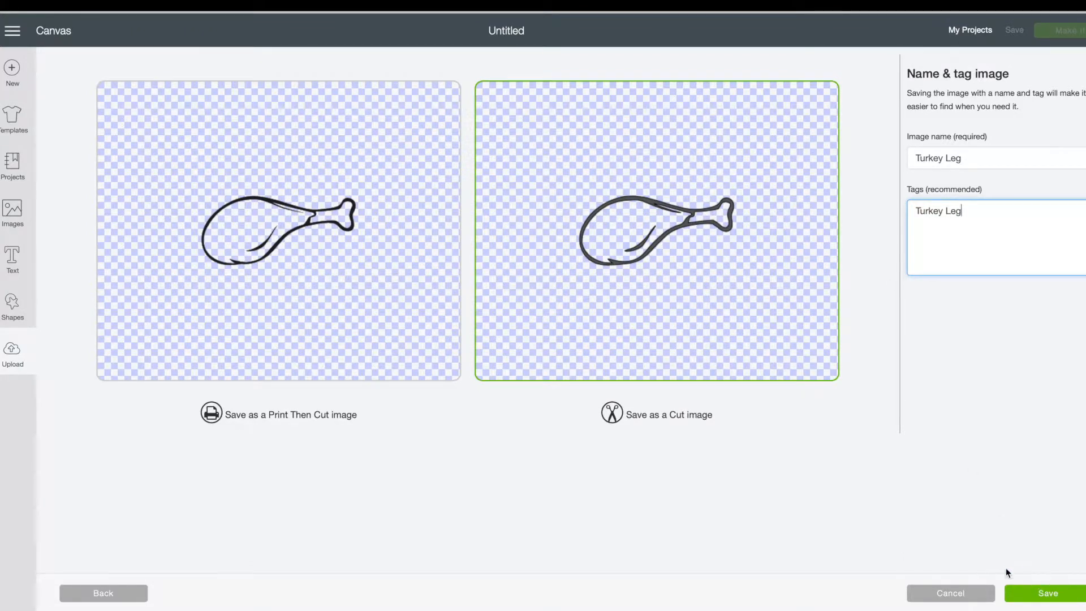
click(1050, 593)
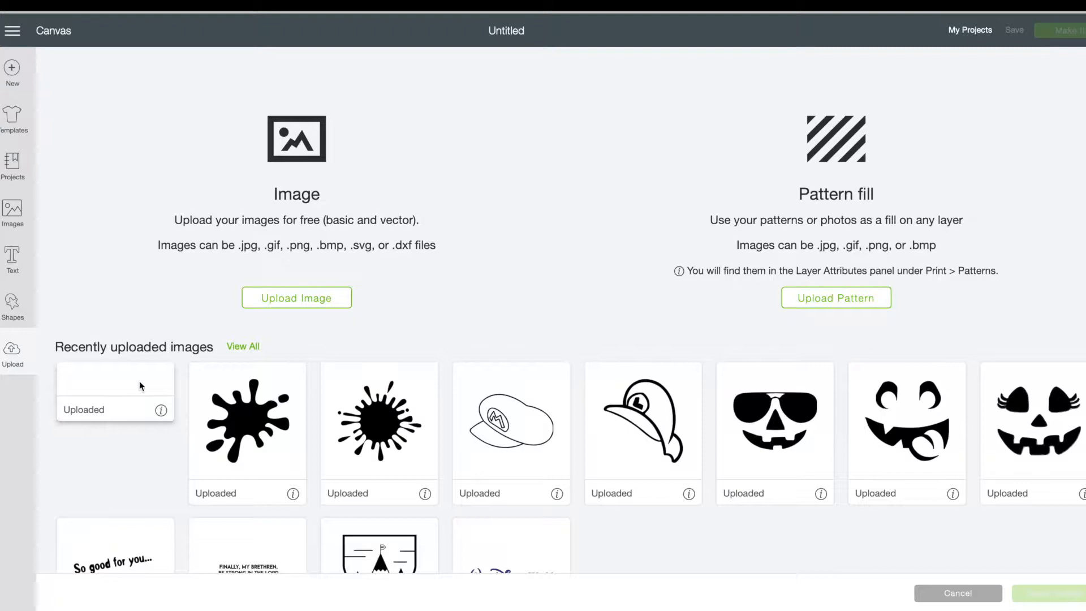
click(114, 427)
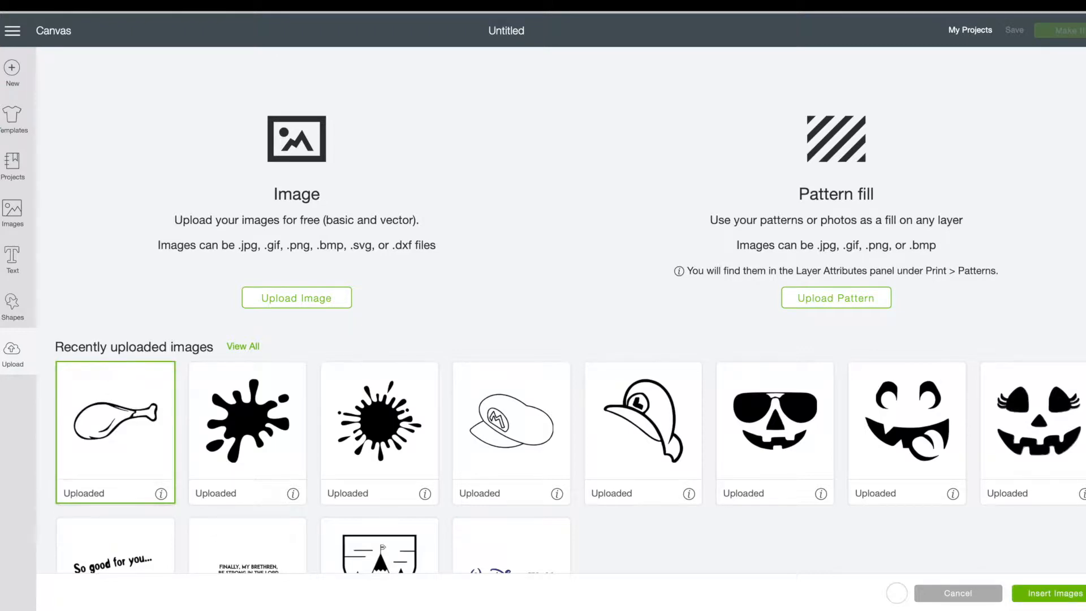
click(1058, 593)
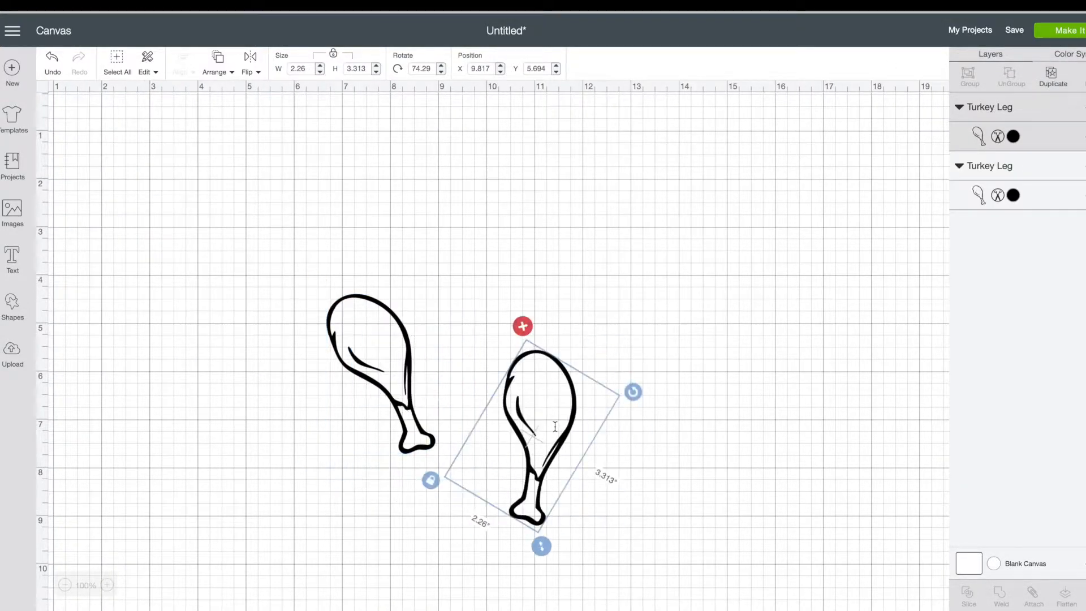
- Rotate and move triangle copies into a ring of rays around the crossed legs
click(12, 301)
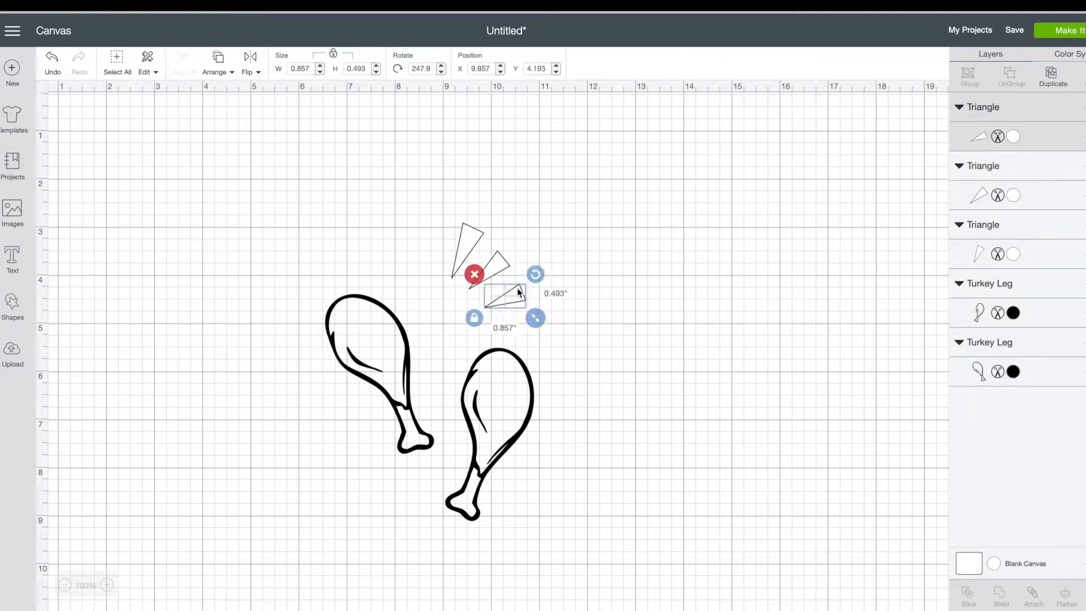
drag(504, 296, 481, 299)
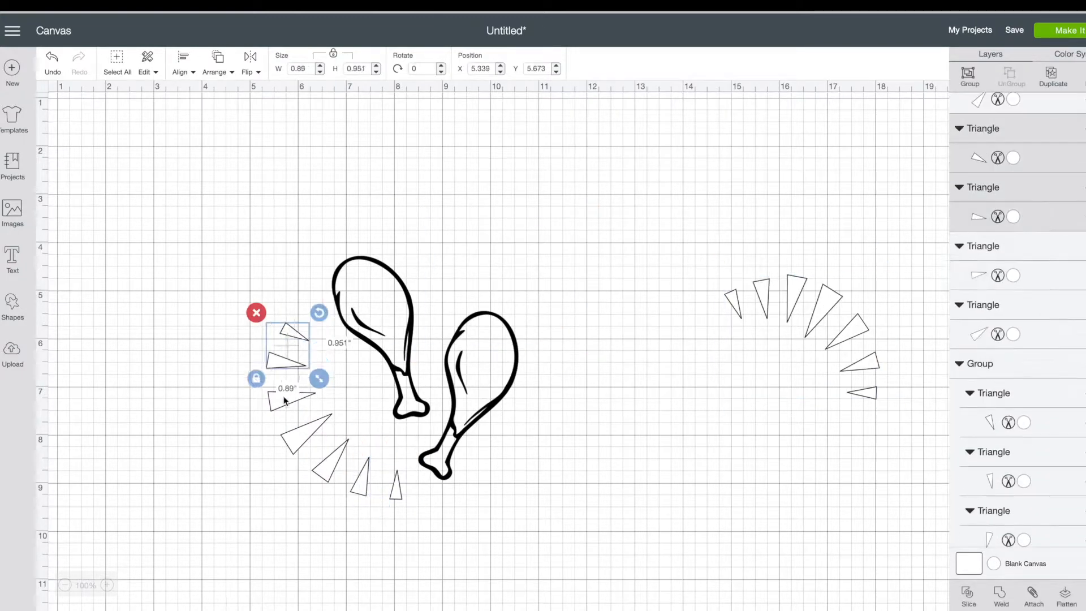
drag(318, 378, 412, 509)
text(B)
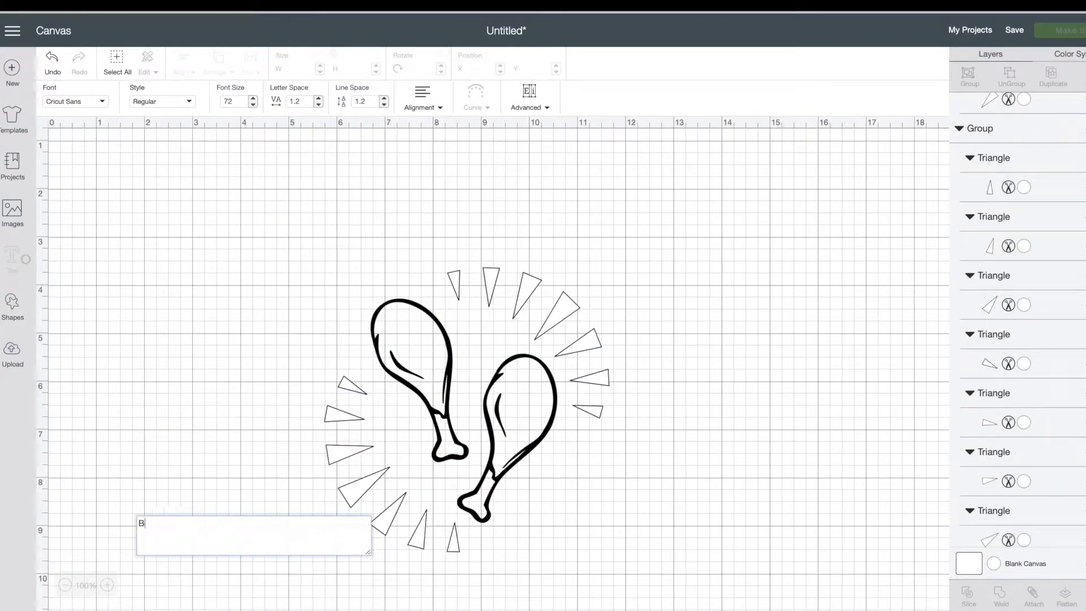
- Type 'BEST' and 'LEG DAY' on two lines in a text box
text(EST)
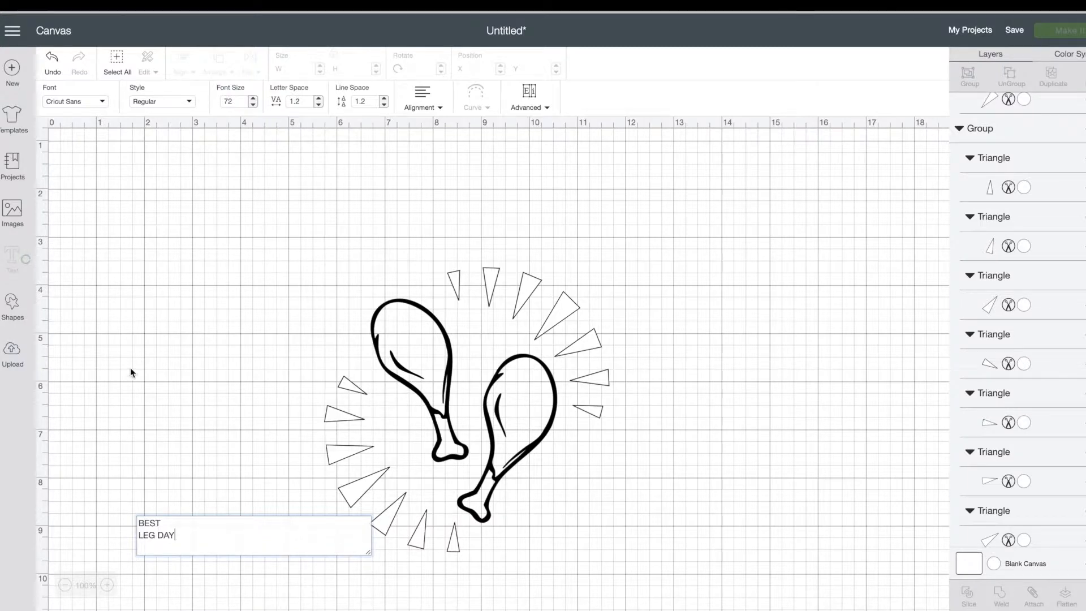
click(423, 97)
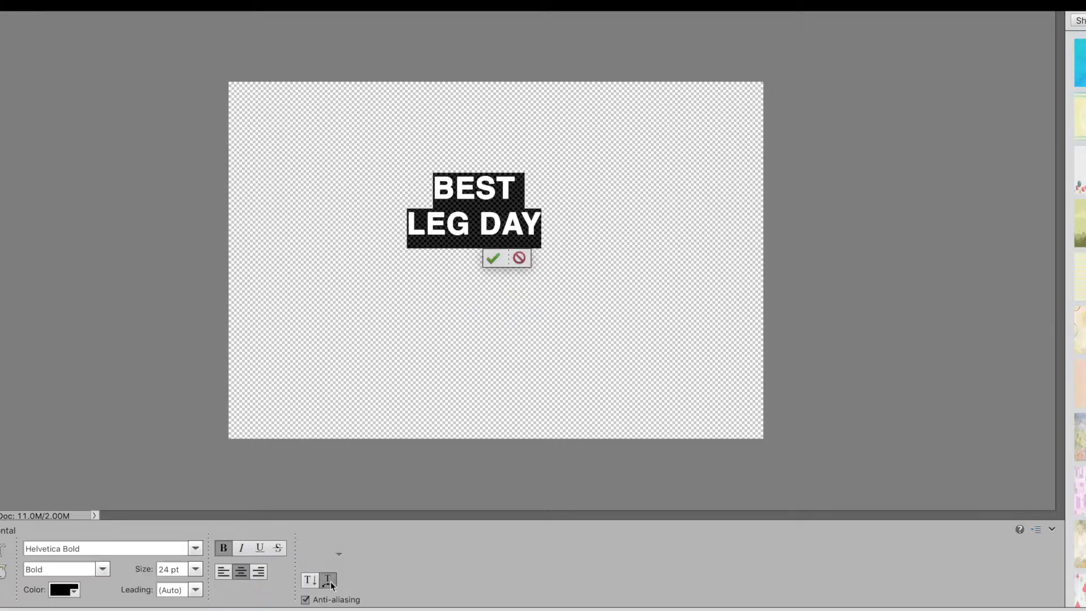
- Warp the text with the Arc style at +22% bend
click(329, 581)
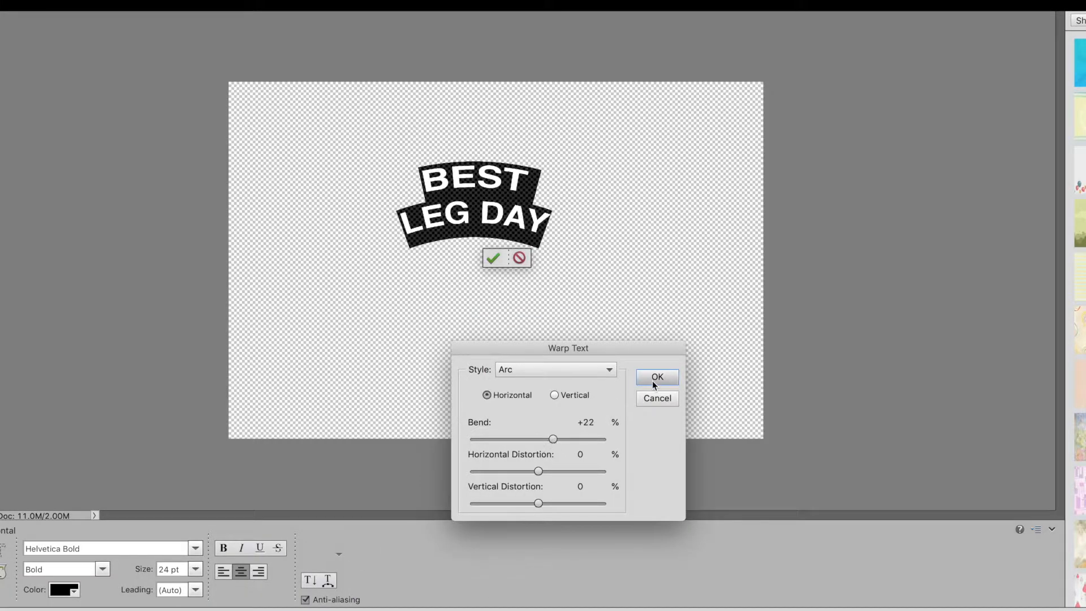
click(656, 376)
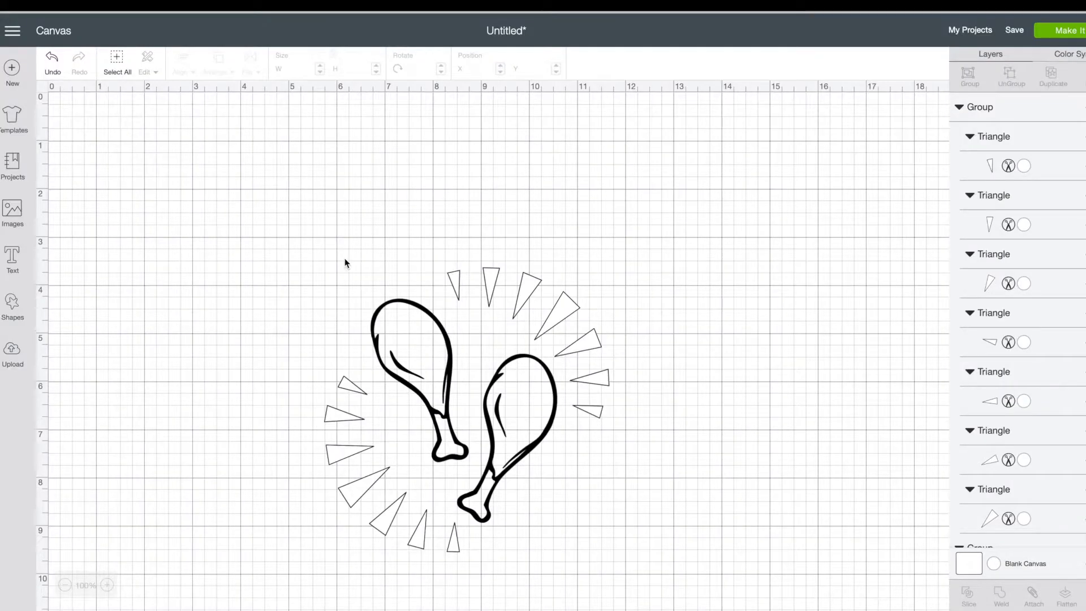
- Upload the arched text image as a cut image named 'Best Leg Day Ever'
click(11, 351)
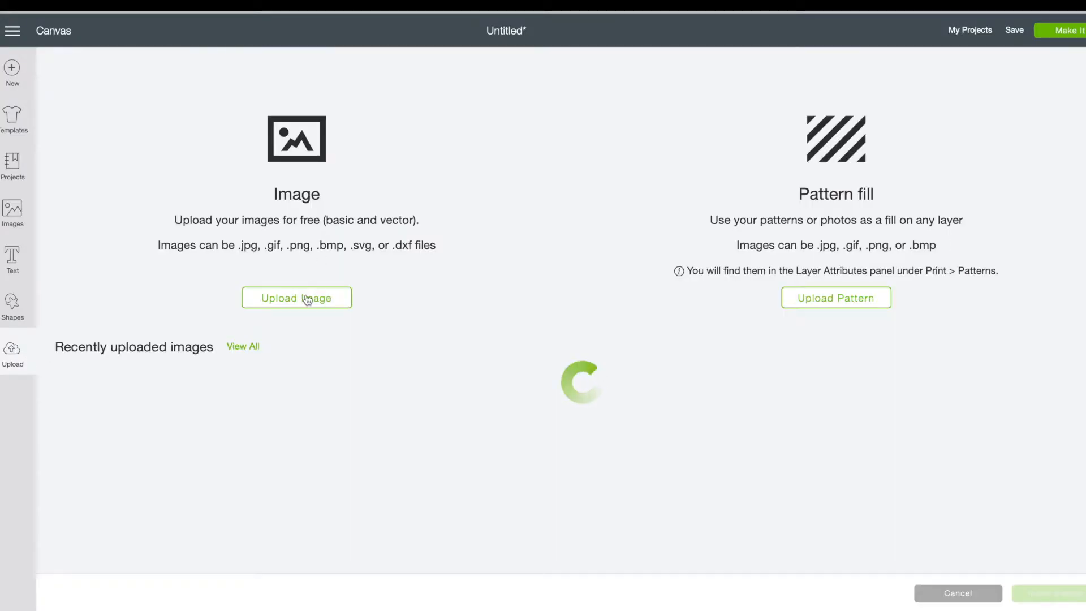
click(296, 297)
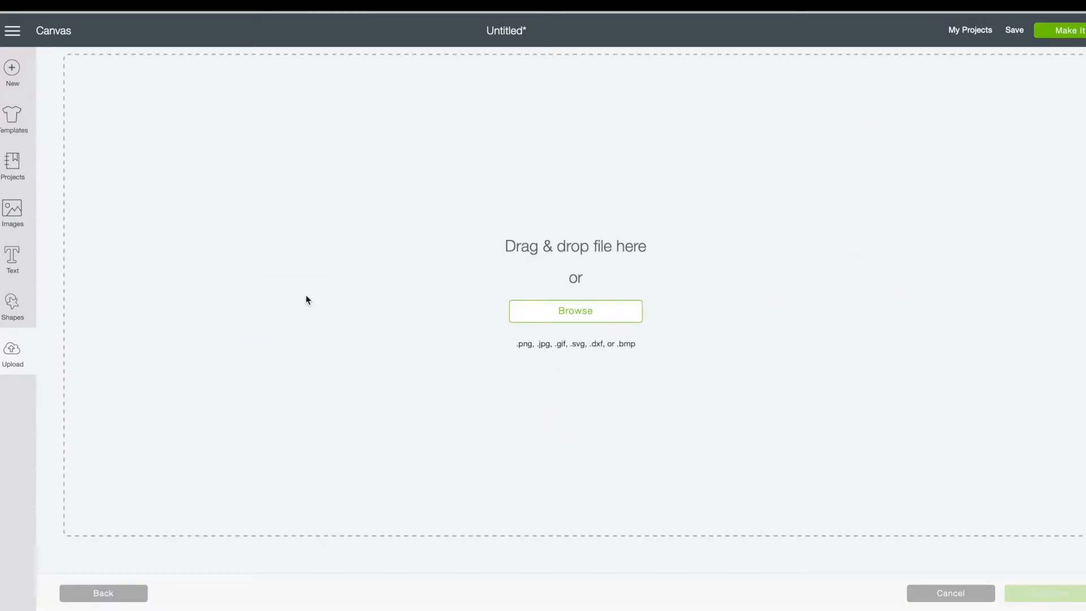
mouse_move(597, 294)
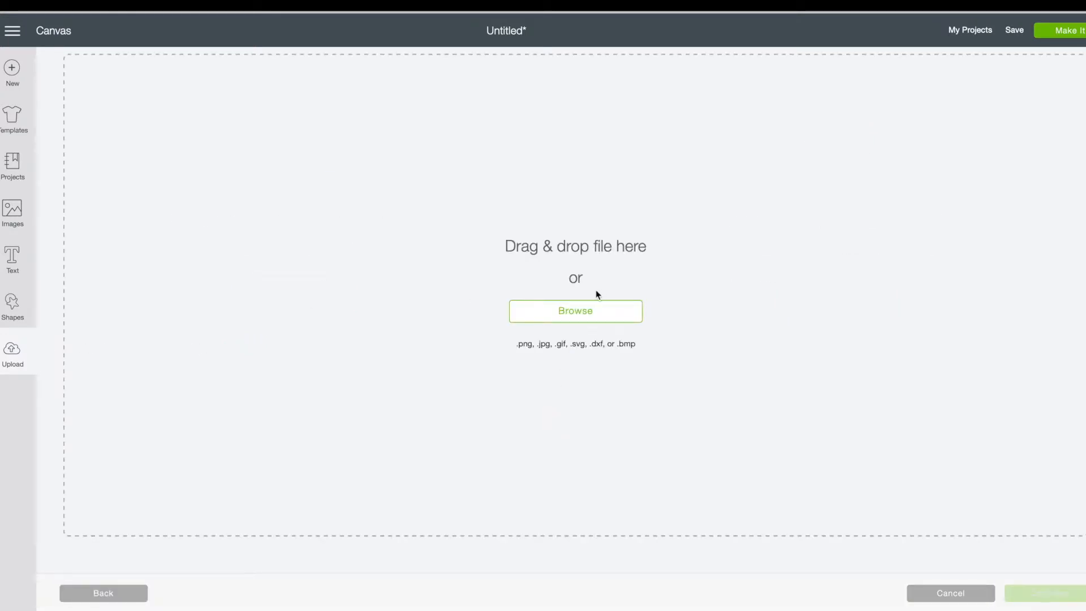
click(575, 311)
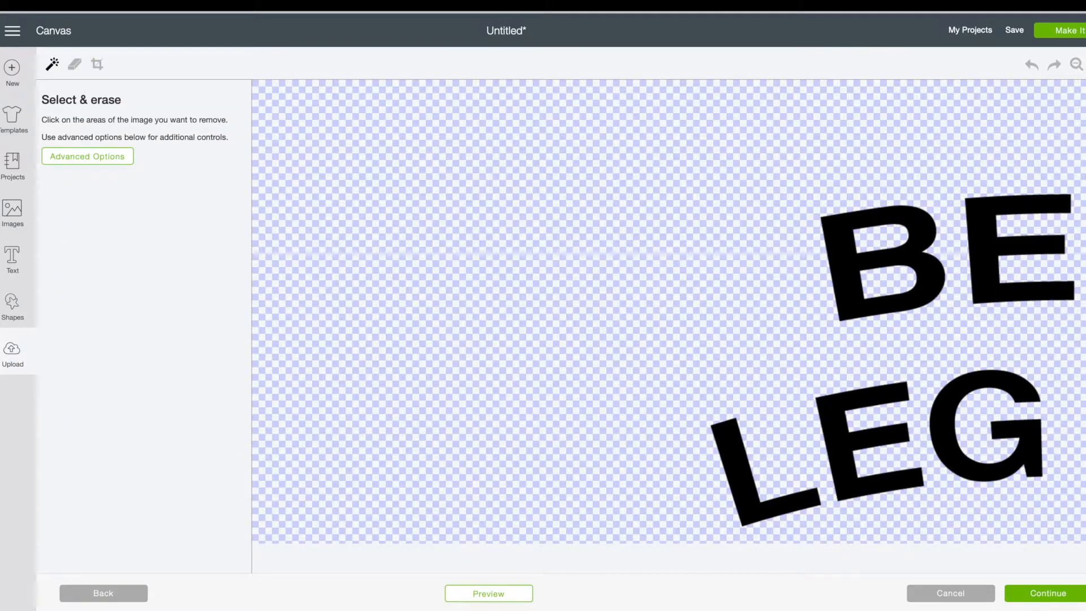
click(1048, 593)
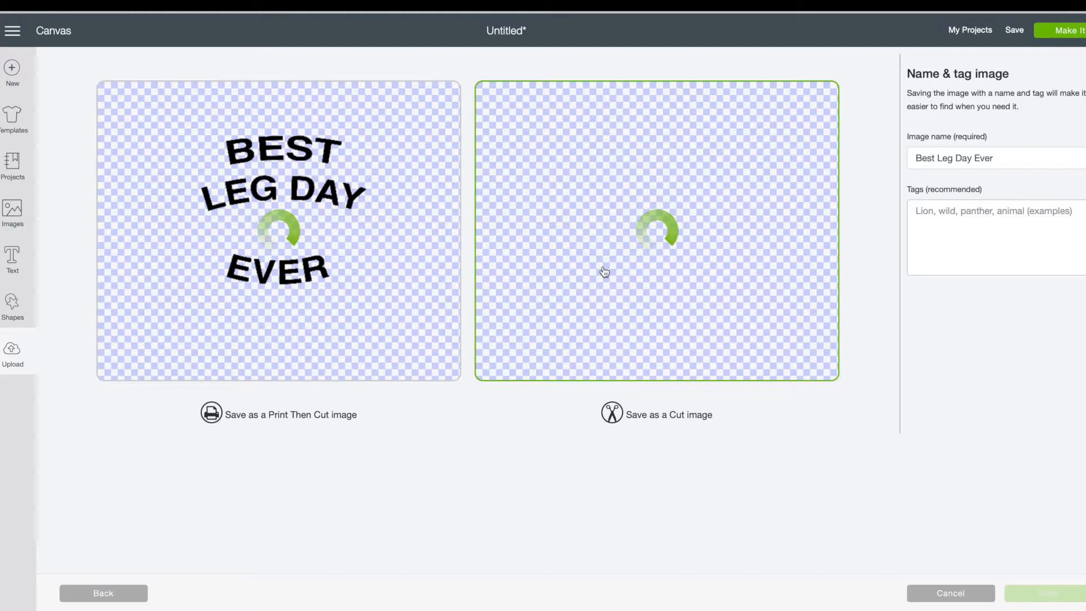
text(Best Leg Day Ever)
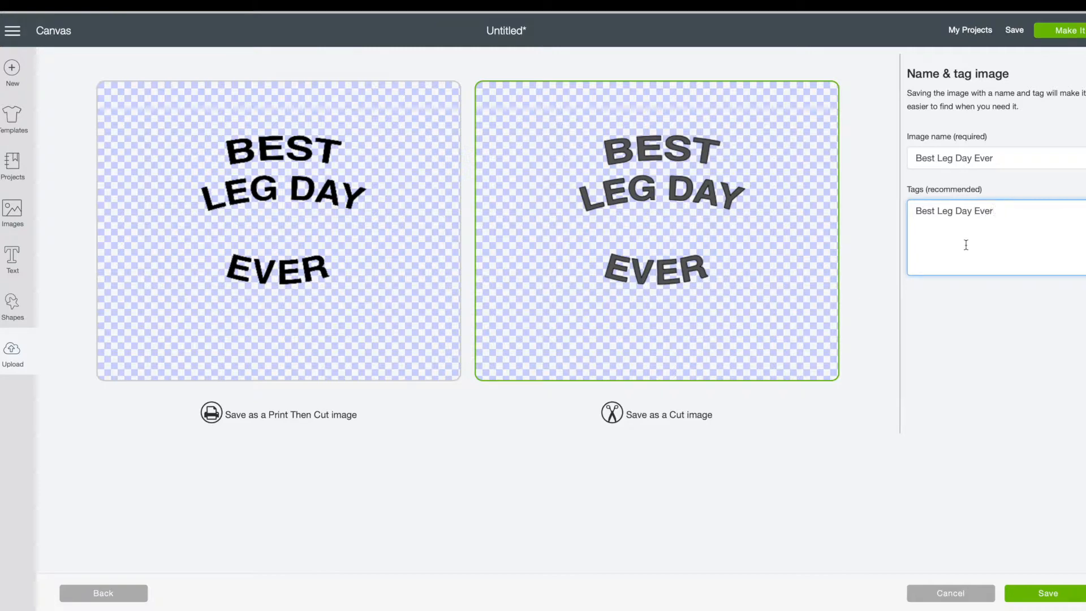
- Insert the text image, split off 'EVER' with Hide Contour, and place it below
click(1050, 593)
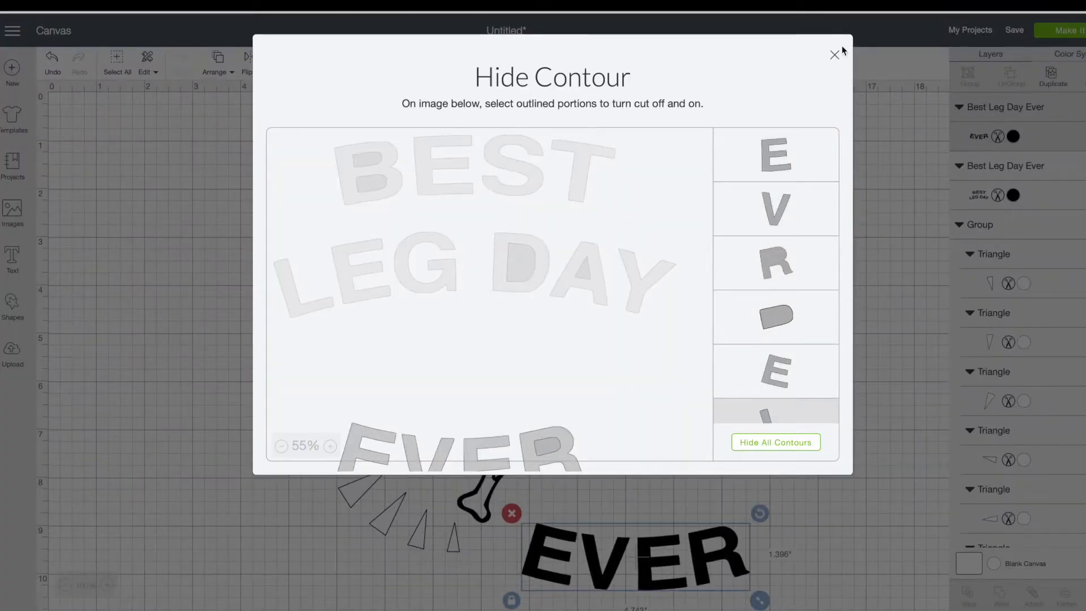
click(835, 54)
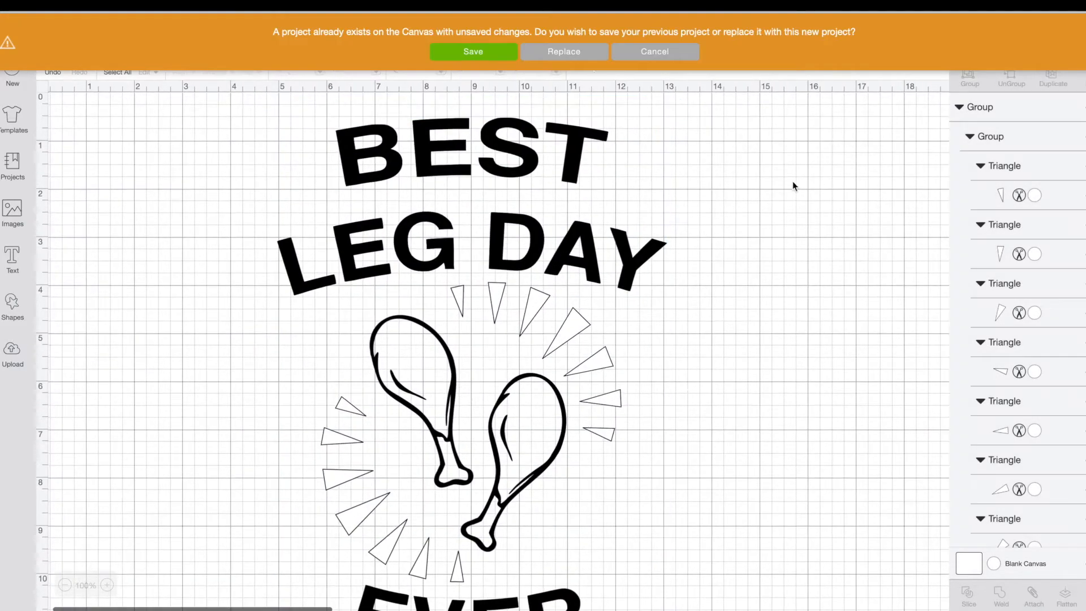
- Save as 'Best Leg Day Ever', adjust contours, attach everything, and proceed to Make It
click(470, 52)
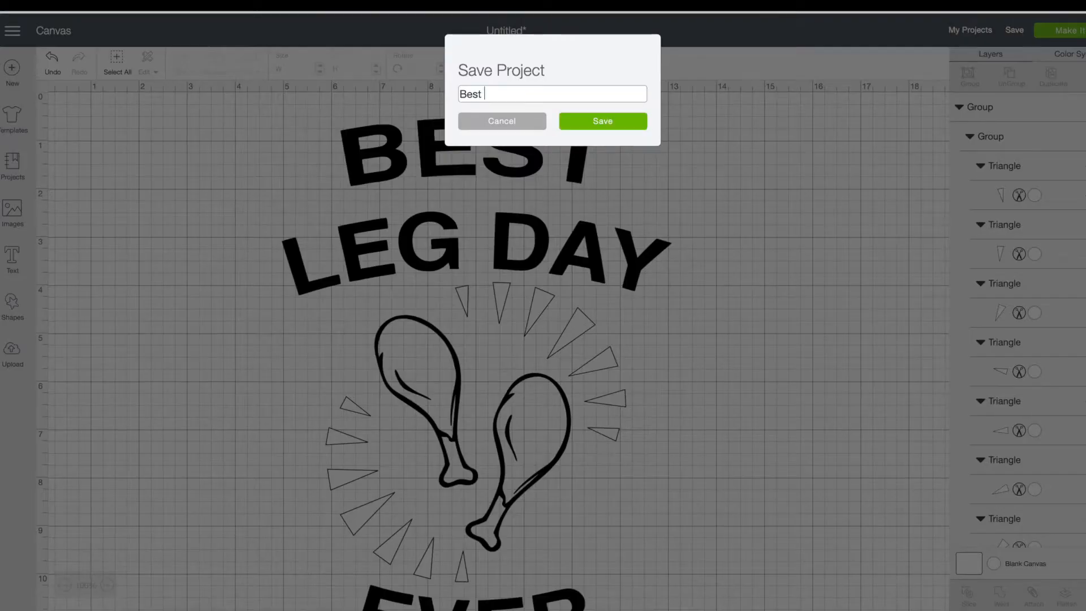
click(602, 121)
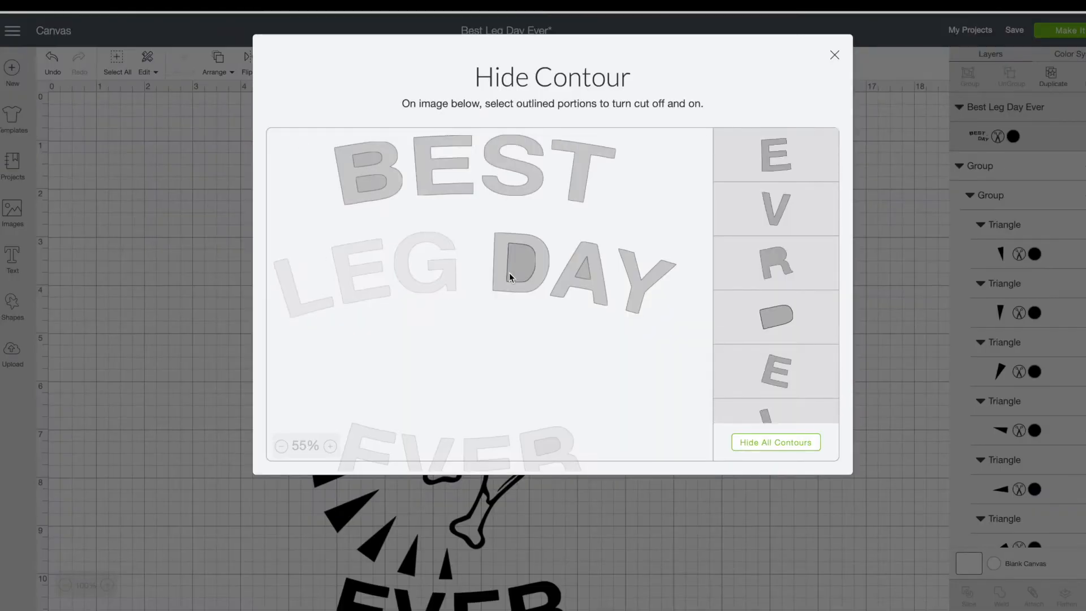
click(834, 54)
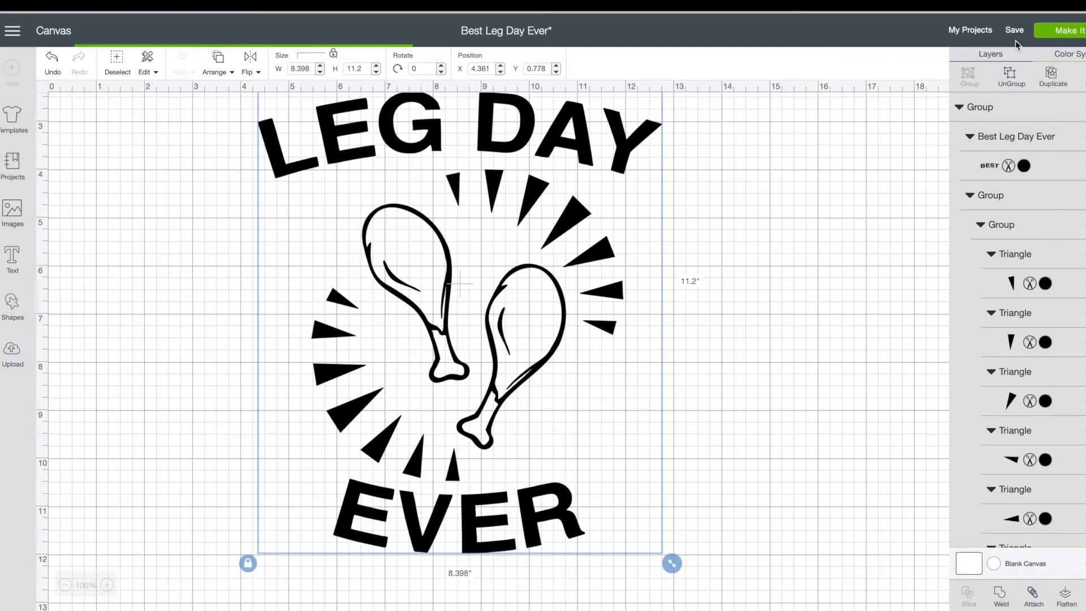
scroll(down, 3)
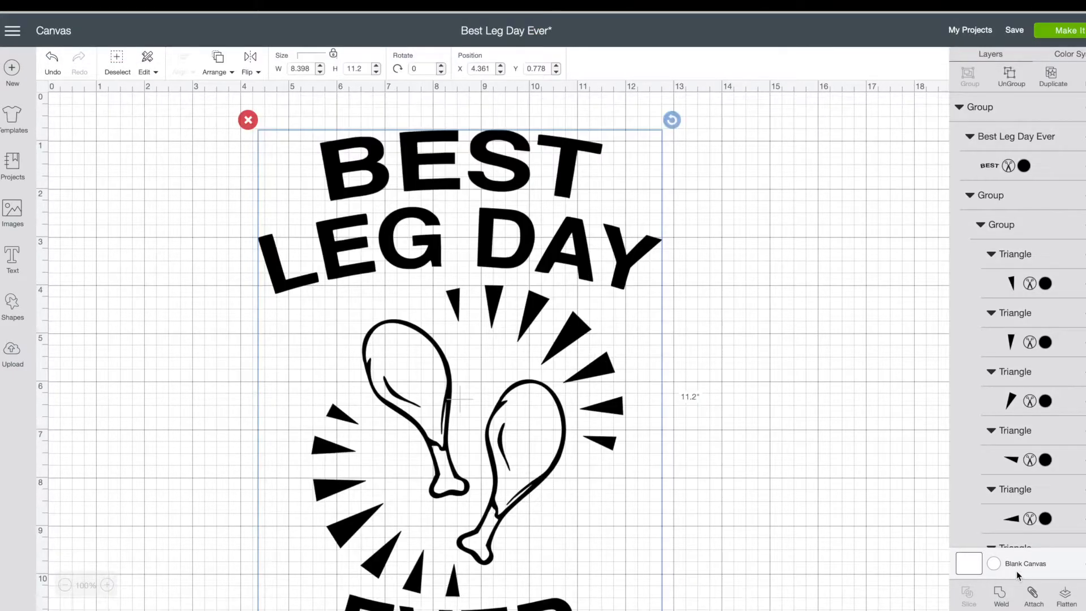
click(1032, 605)
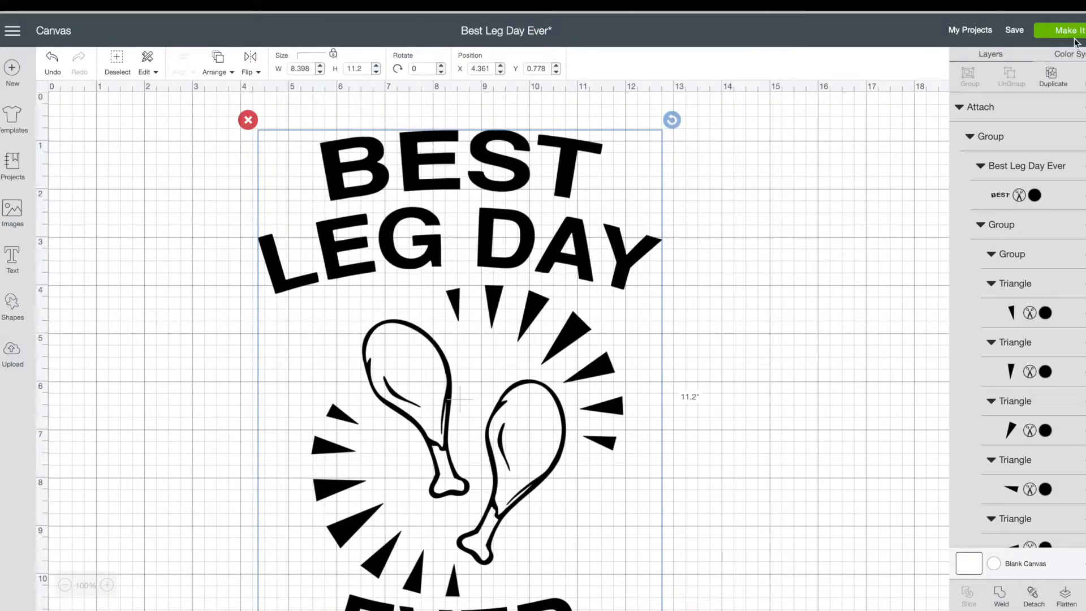
click(1072, 31)
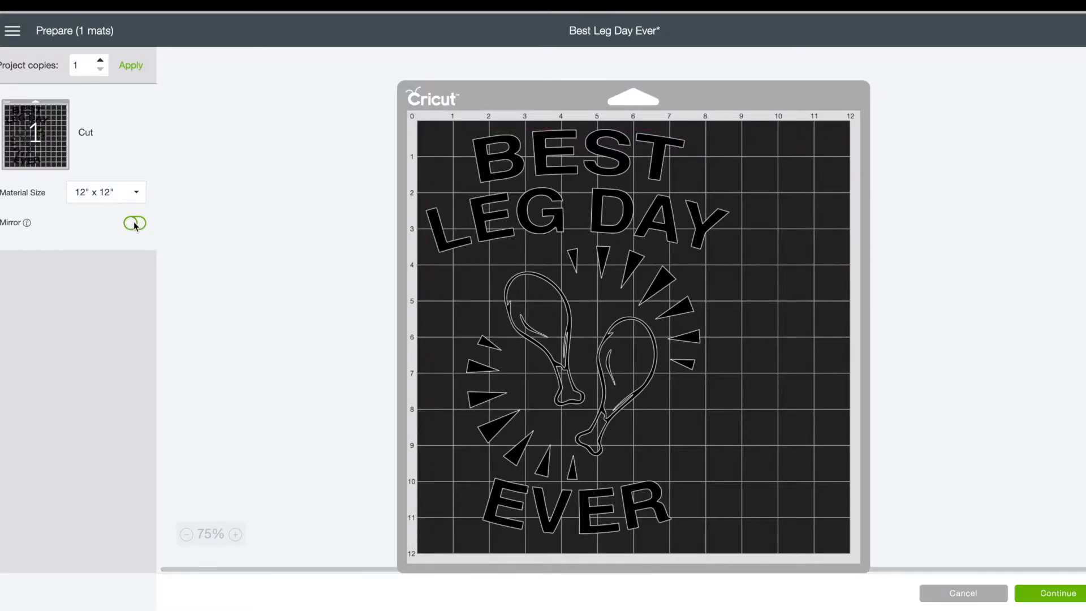
- Turn on Mirror so the design is flipped for iron-on cutting
click(134, 223)
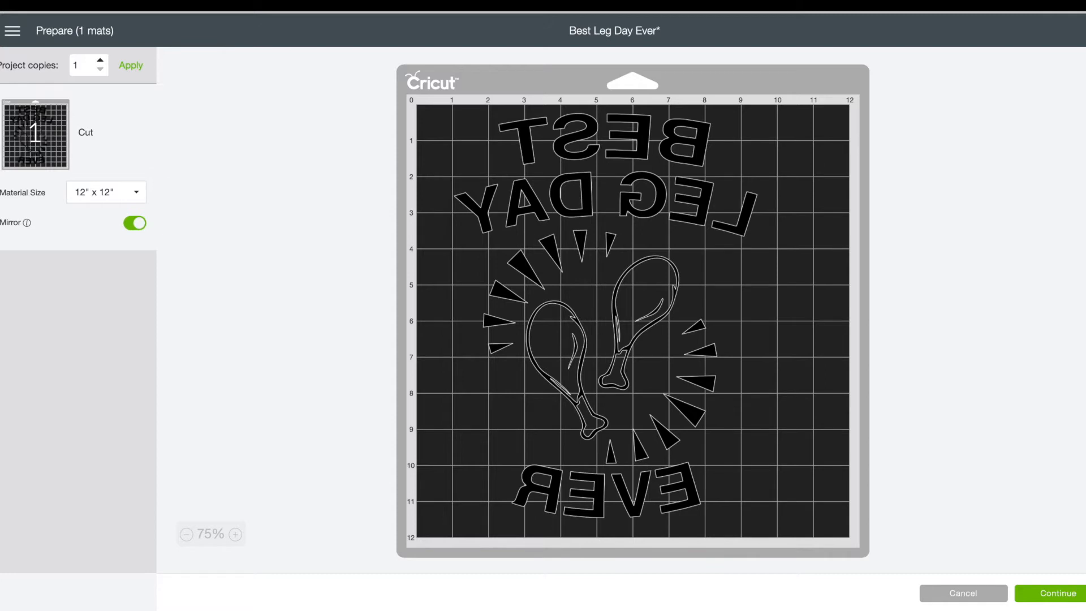
- Continue to the Make step and start cutting Mat 1 on Iron-On material
click(1056, 593)
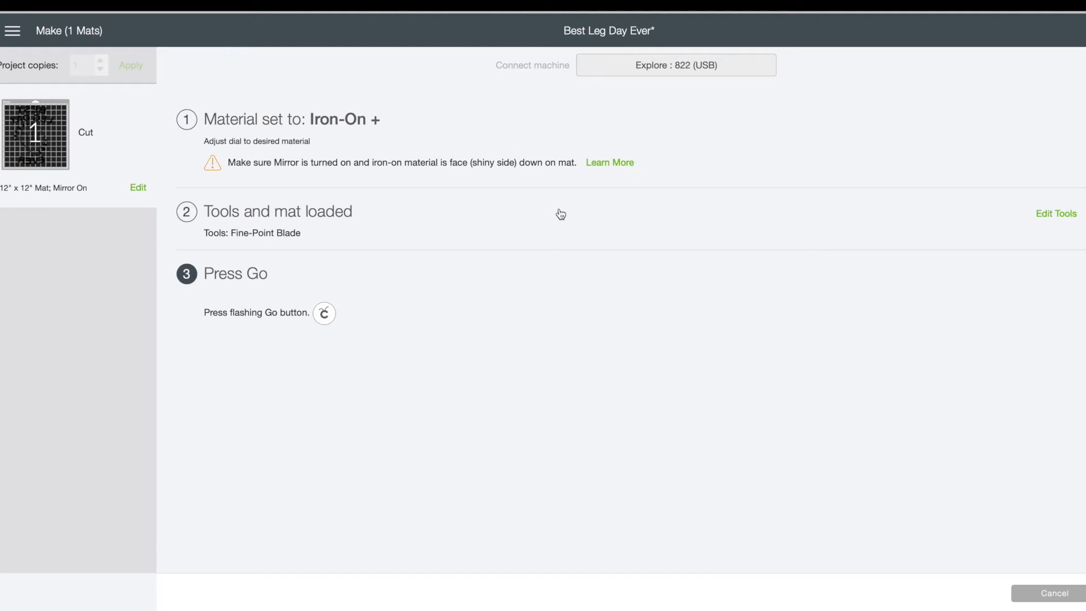
click(324, 313)
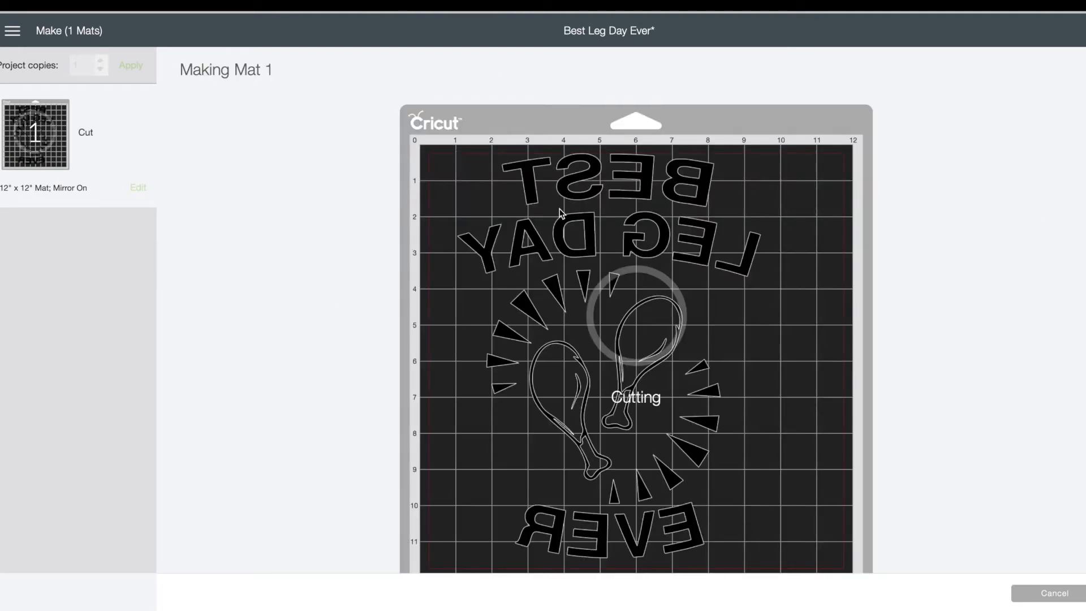